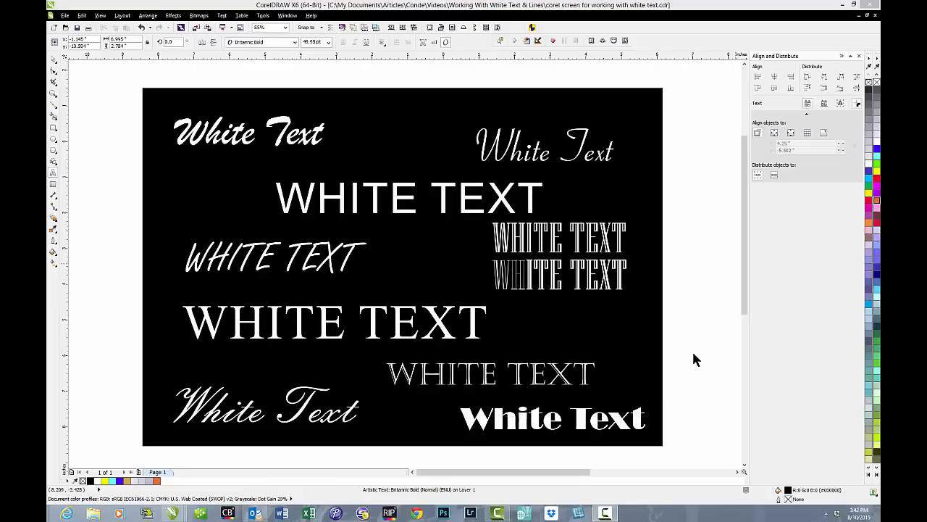
{"action": "mouse_move", "coordinate": [695, 353]}
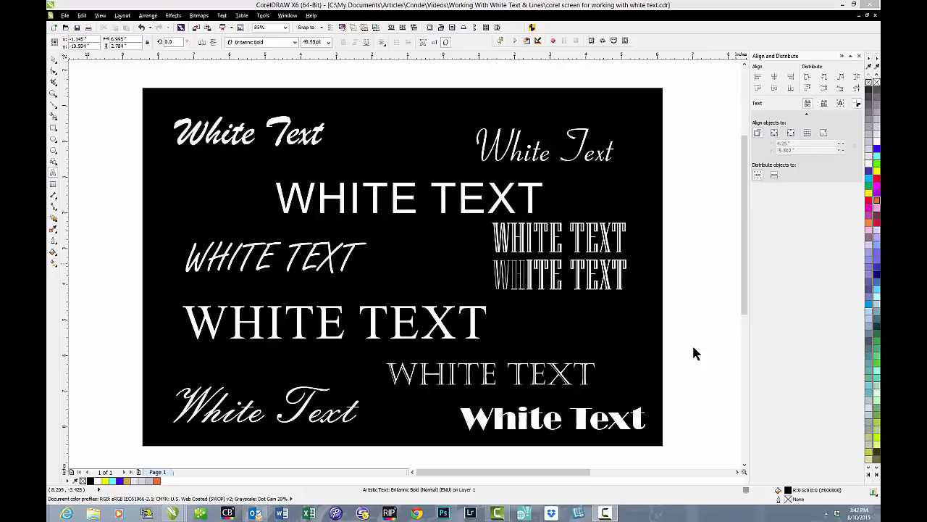
{"action": "mouse_move", "coordinate": [737, 293]}
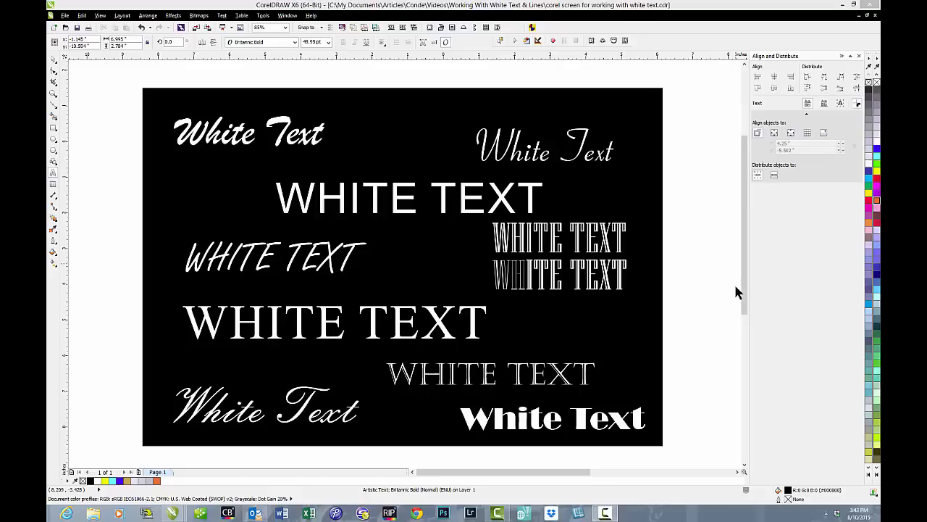
Scroll the canvas with the Zoom tool to the .5 to 8 pt white line comparison panel.
{"action": "scroll", "scroll_direction": "down", "scroll_amount": 3}
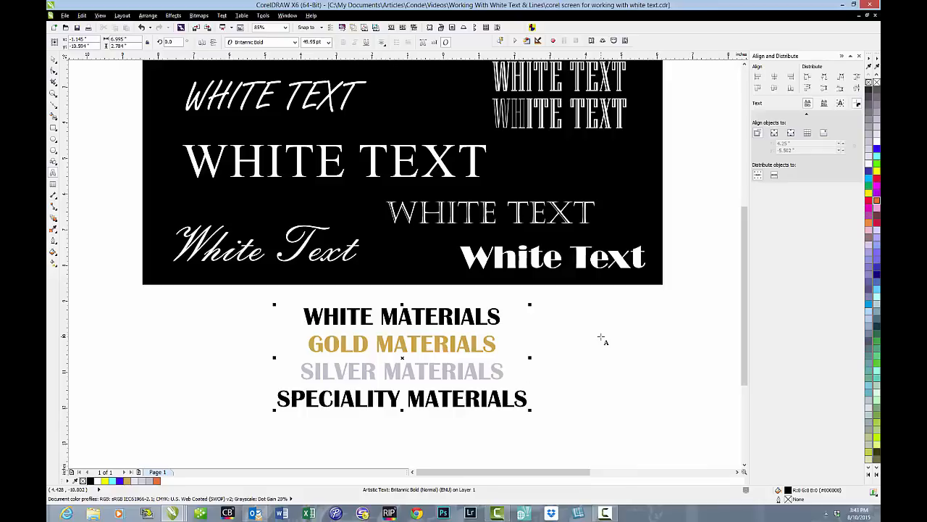
{"action": "left_click", "coordinate": [527, 397]}
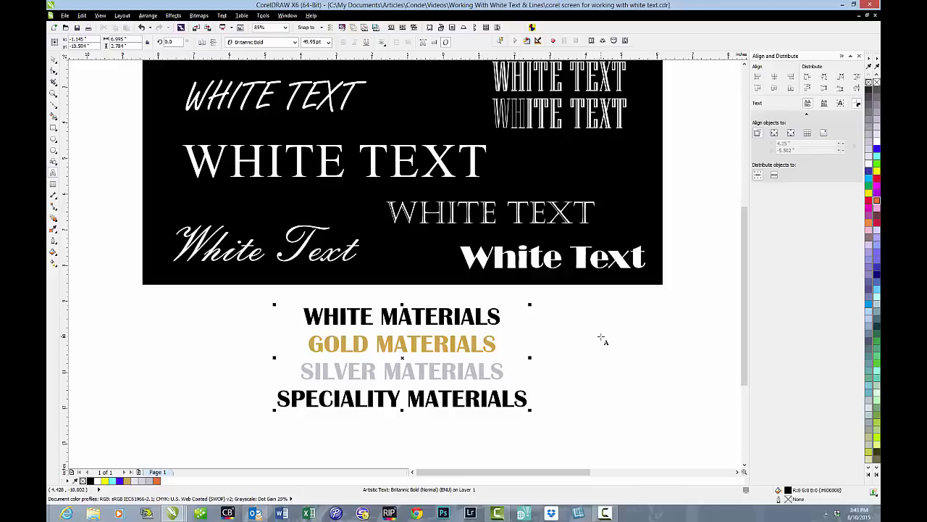
{"action": "left_click", "coordinate": [529, 399]}
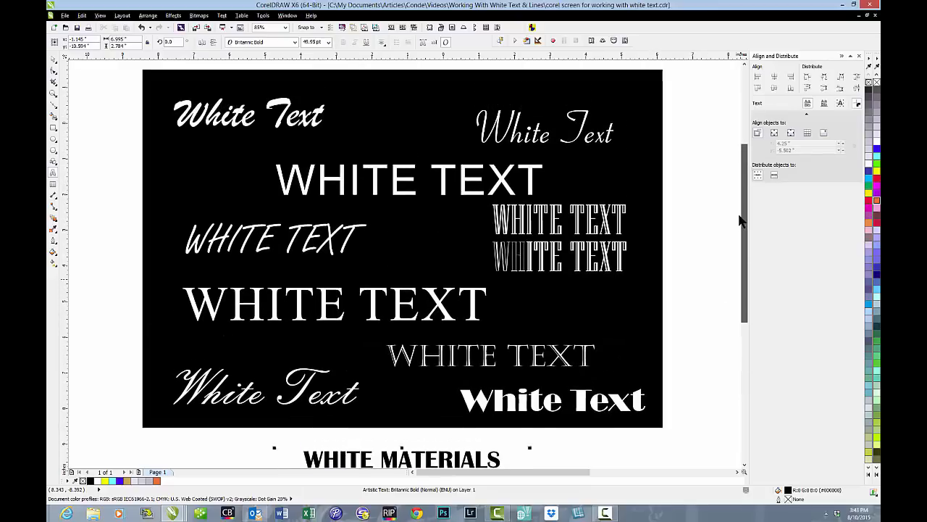
{"action": "scroll", "scroll_direction": "down", "scroll_amount": 3}
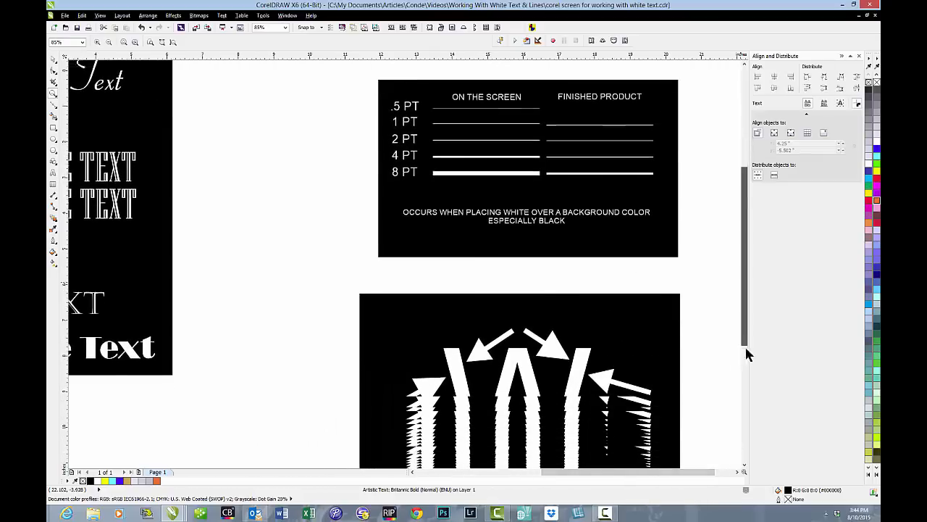
Scroll down to the panel with the white W ringed by arrows, captioned 'Migration'.
{"action": "scroll", "scroll_direction": "down", "scroll_amount": 3}
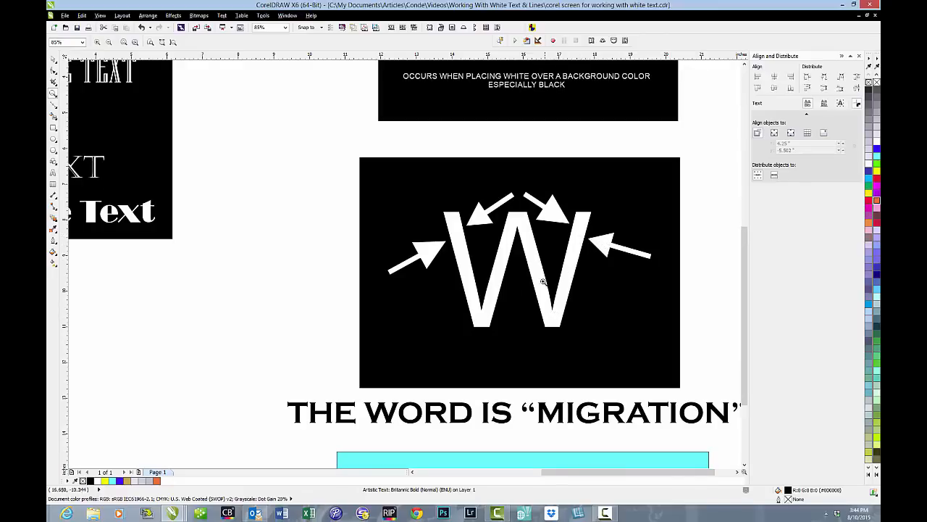
{"action": "mouse_move", "coordinate": [528, 221]}
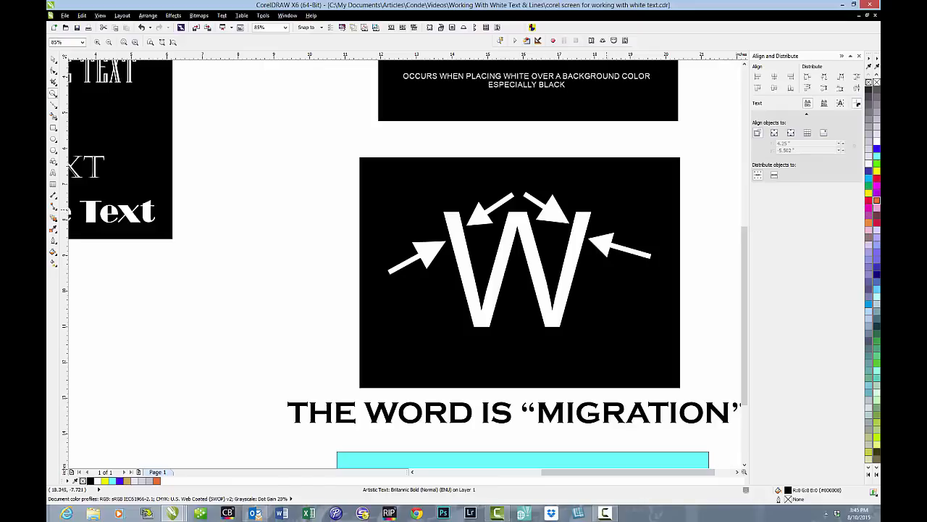
Scroll past the cyan 'Colored Text' panel and back to the .5 to 8 pt line comparison.
{"action": "scroll", "scroll_direction": "down", "scroll_amount": 3}
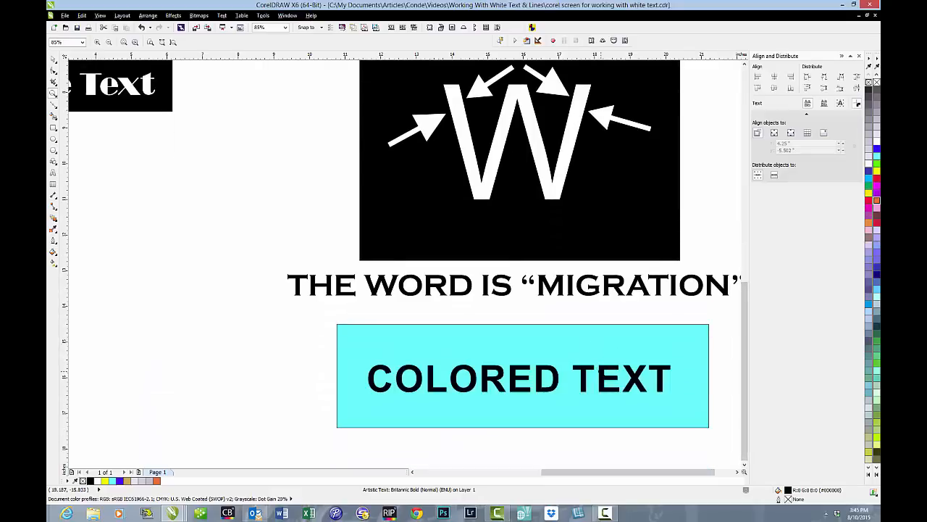
{"action": "left_click", "coordinate": [595, 280]}
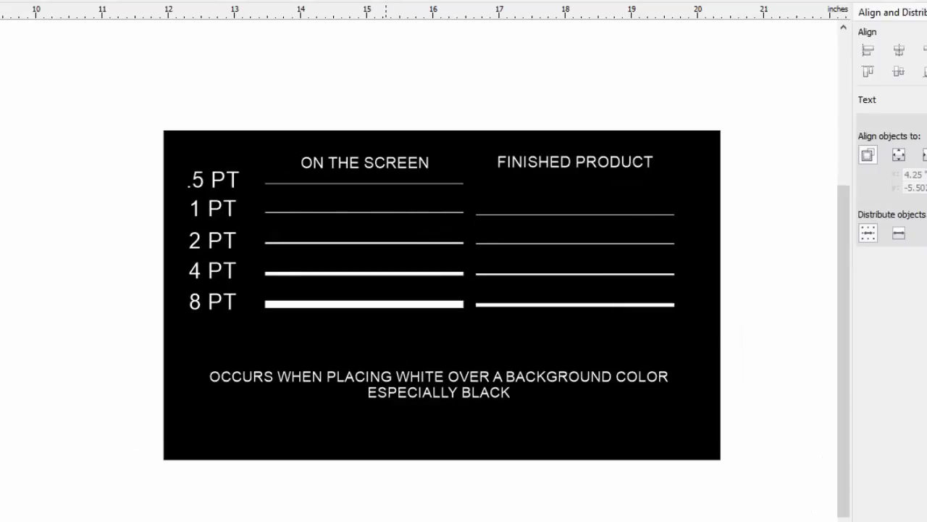
{"action": "left_click_drag", "start_coordinate": [153, 150], "coordinate": [406, 244]}
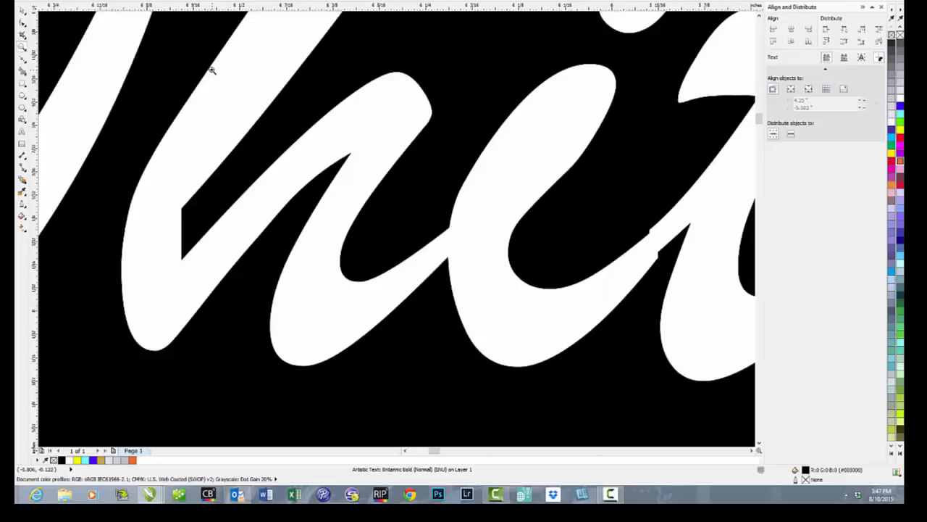
{"action": "mouse_move", "coordinate": [336, 274]}
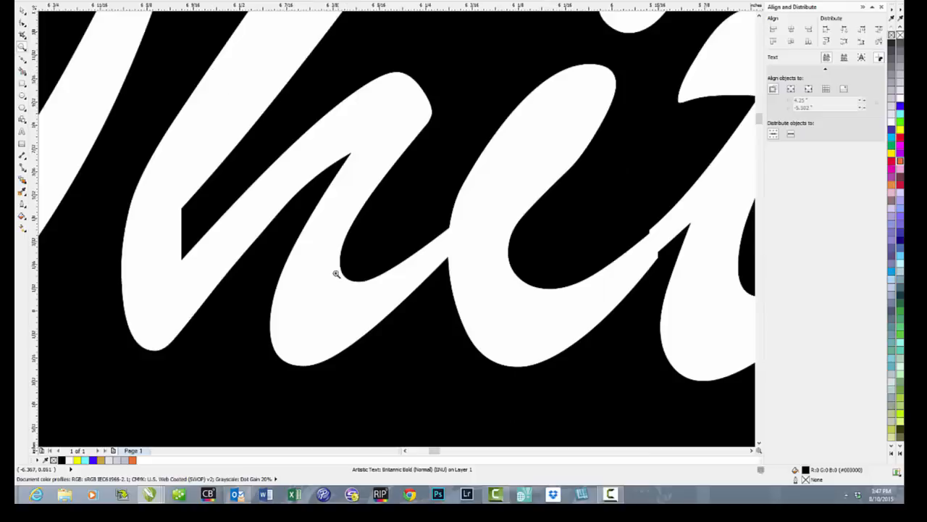
{"action": "mouse_move", "coordinate": [483, 215]}
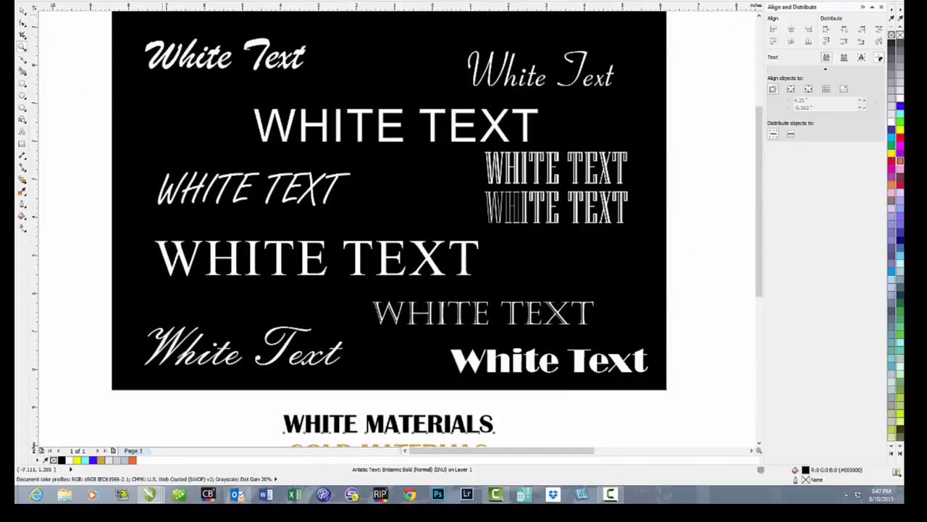
{"action": "left_click", "coordinate": [540, 72]}
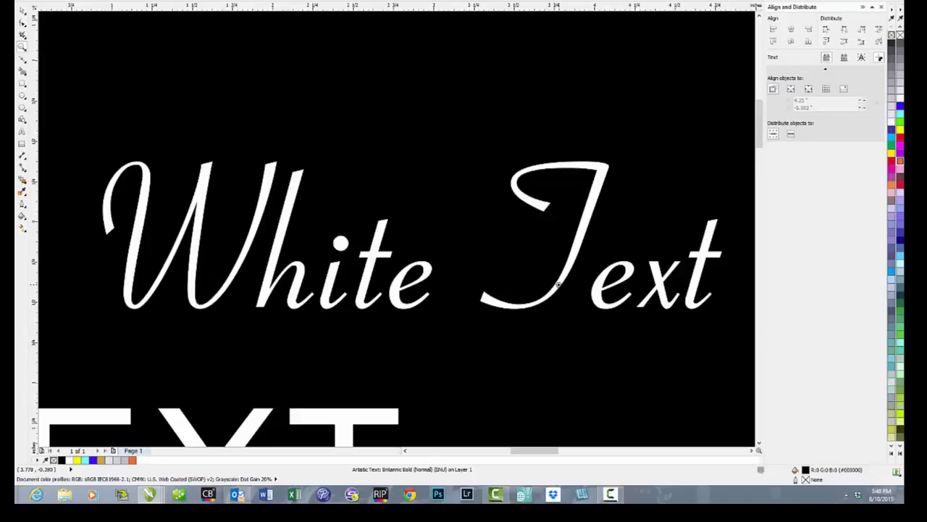
{"action": "mouse_move", "coordinate": [82, 6]}
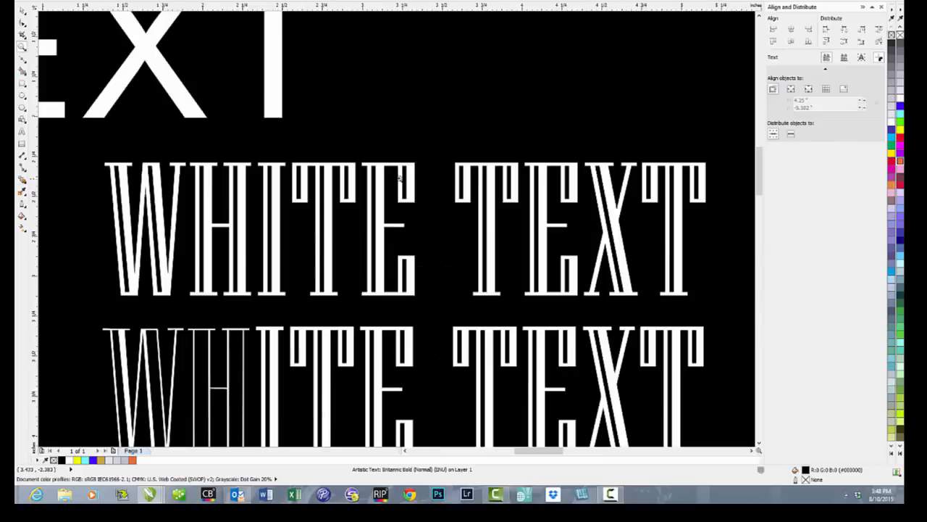
{"action": "mouse_move", "coordinate": [152, 232]}
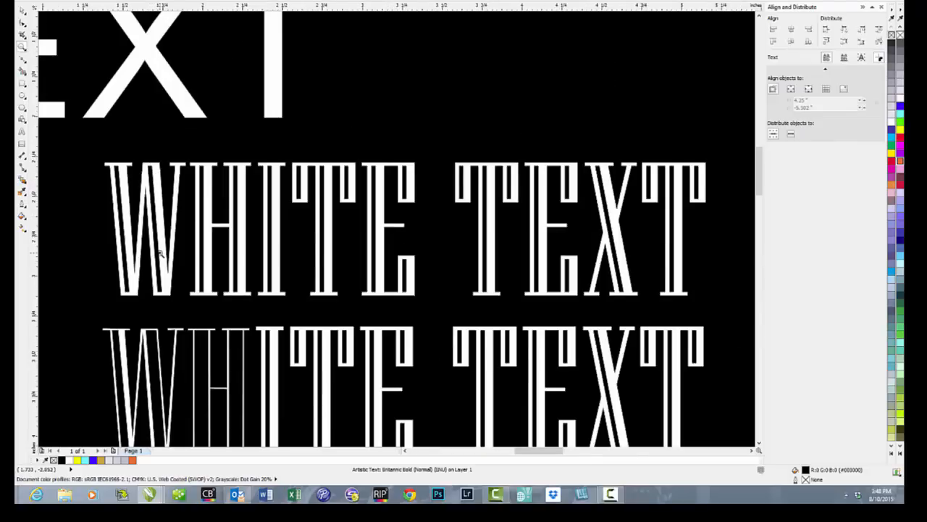
{"action": "mouse_move", "coordinate": [232, 205]}
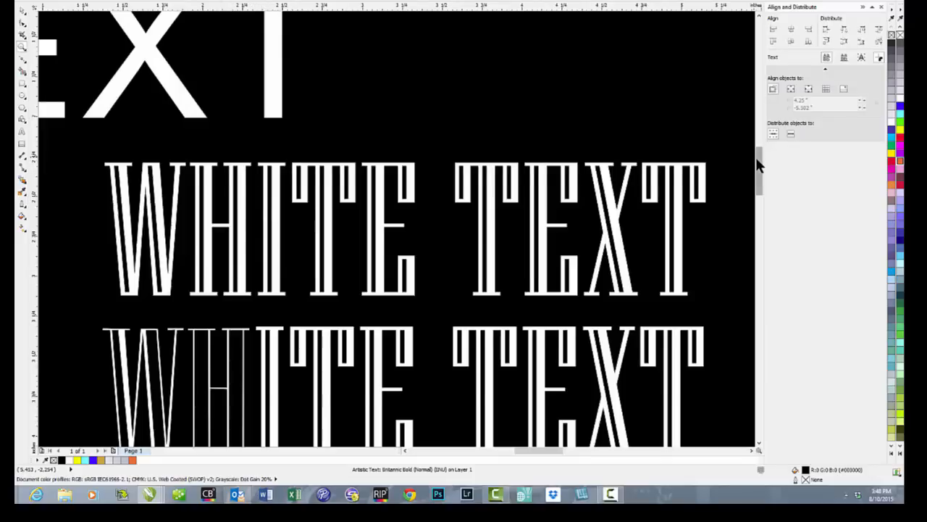
{"action": "scroll", "scroll_direction": "down", "scroll_amount": 3}
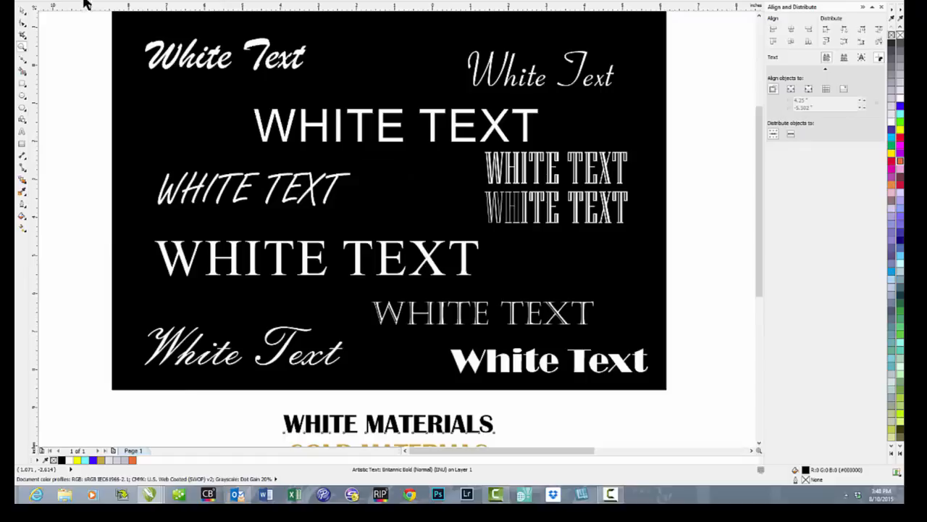
{"action": "left_click", "coordinate": [250, 187]}
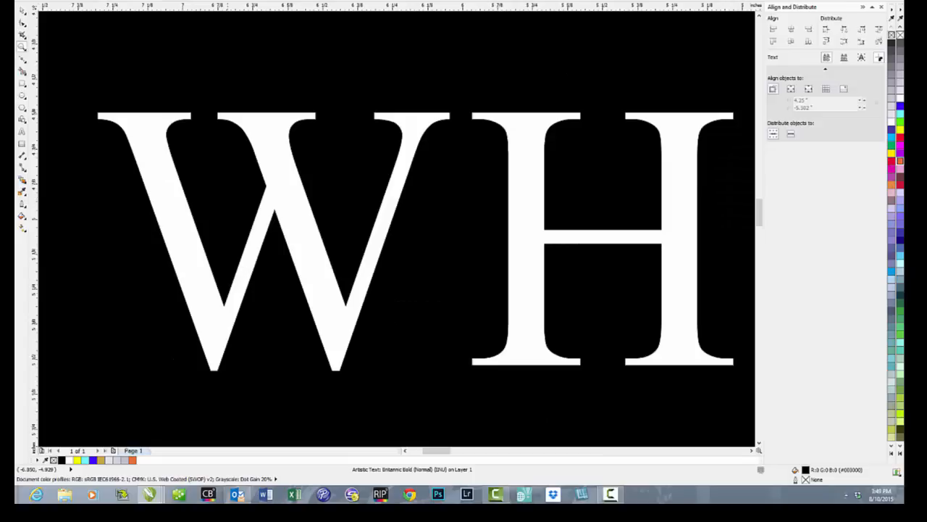
{"action": "mouse_move", "coordinate": [406, 145]}
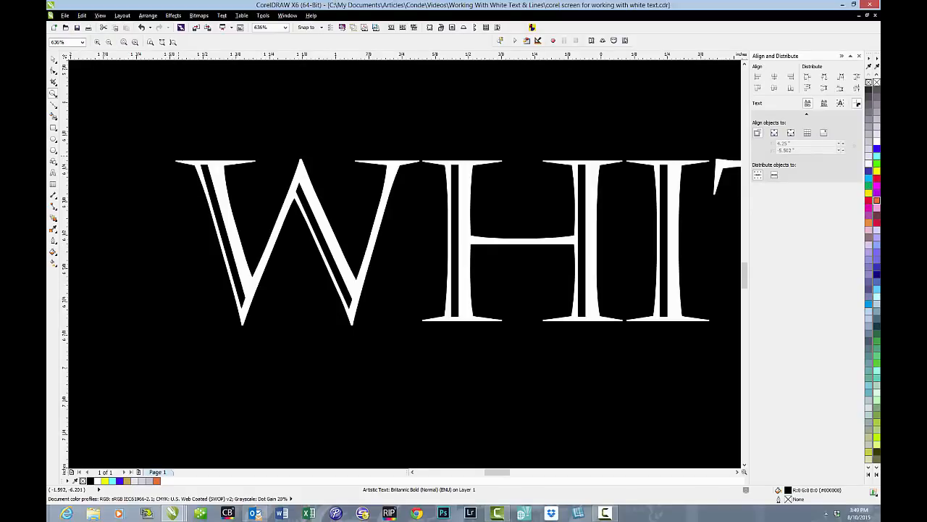
{"action": "mouse_move", "coordinate": [201, 169]}
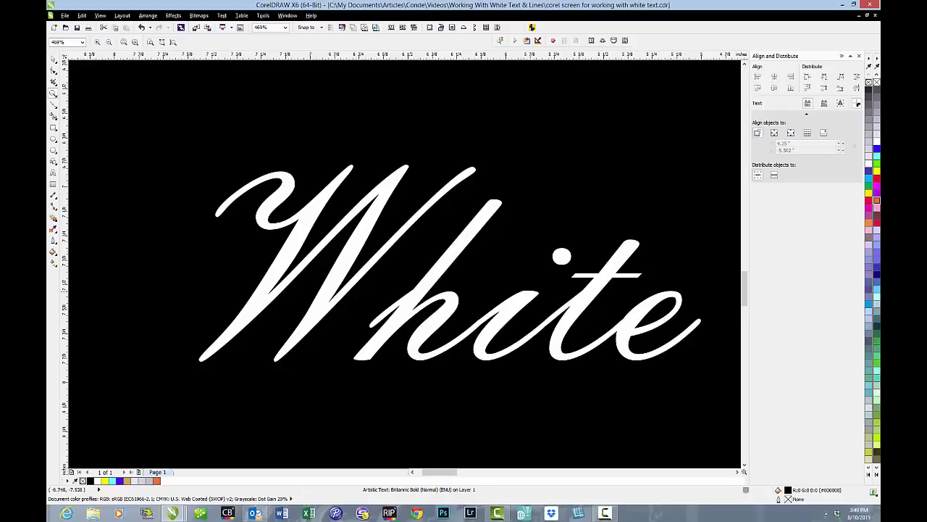
{"action": "mouse_move", "coordinate": [417, 289]}
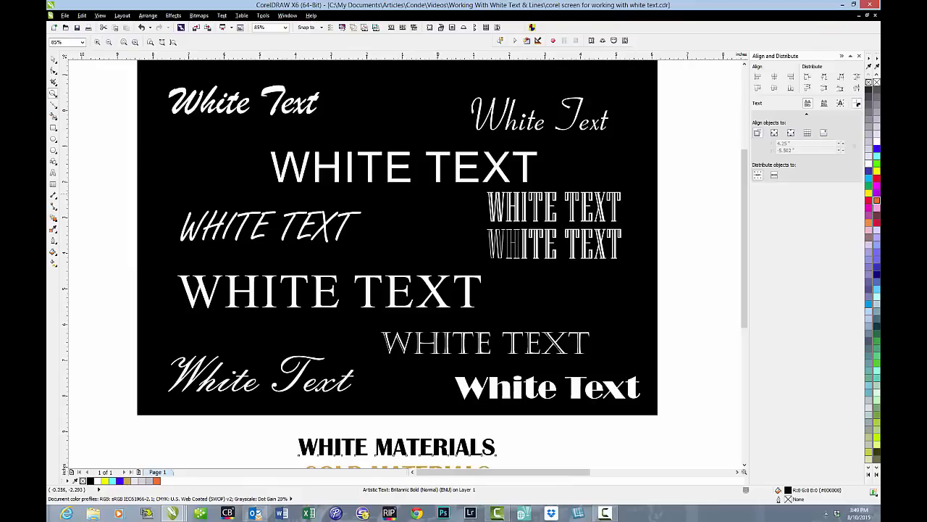
{"action": "left_click", "coordinate": [549, 386]}
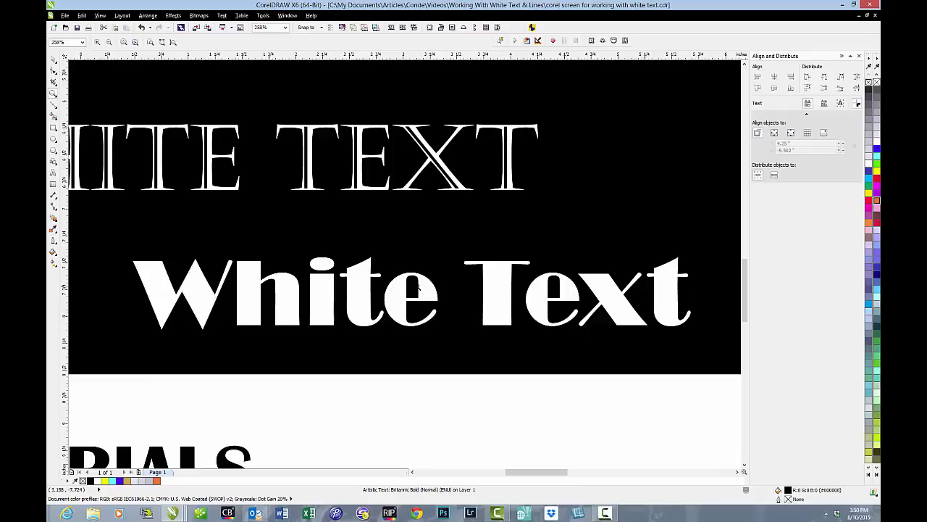
{"action": "mouse_move", "coordinate": [419, 288]}
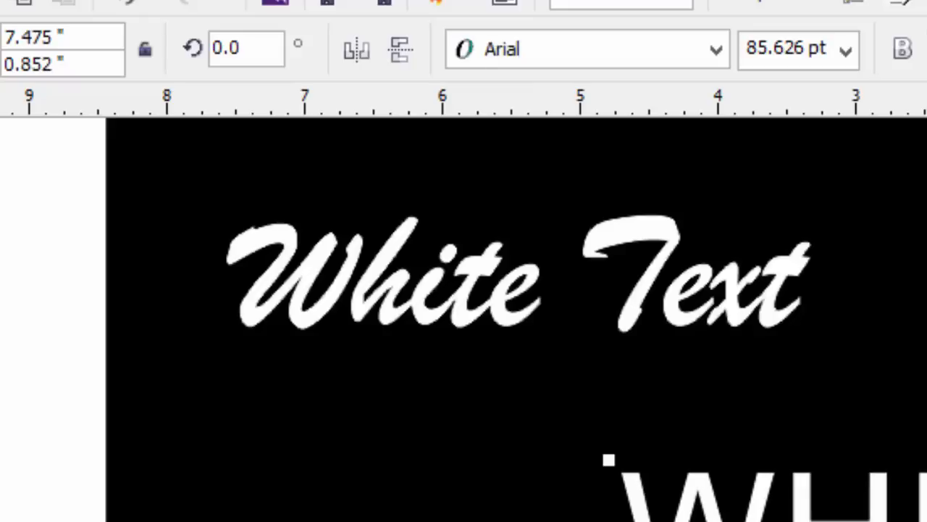
{"action": "left_click", "coordinate": [586, 49]}
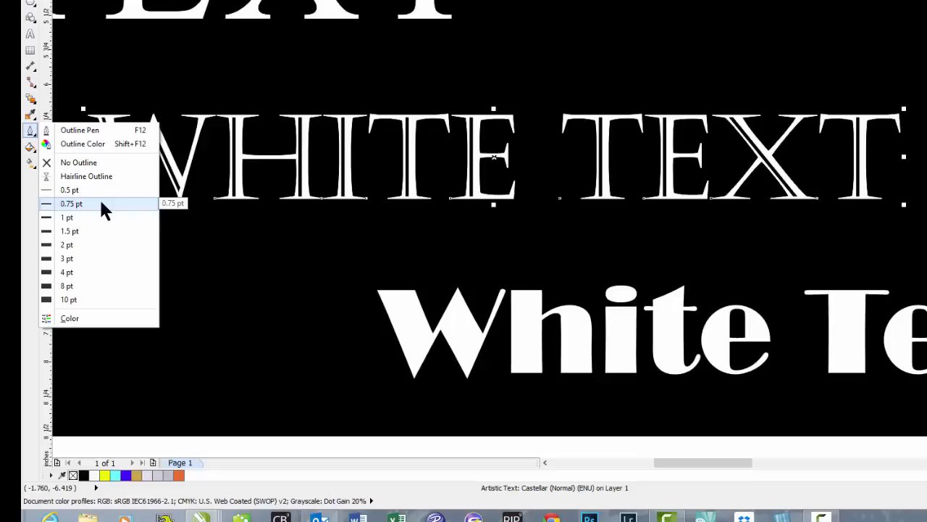
Give the Castellar WHITE TEXT a 0.75 pt outline from the Outline Pen flyout to thicken its strokes.
{"action": "left_click", "coordinate": [71, 203]}
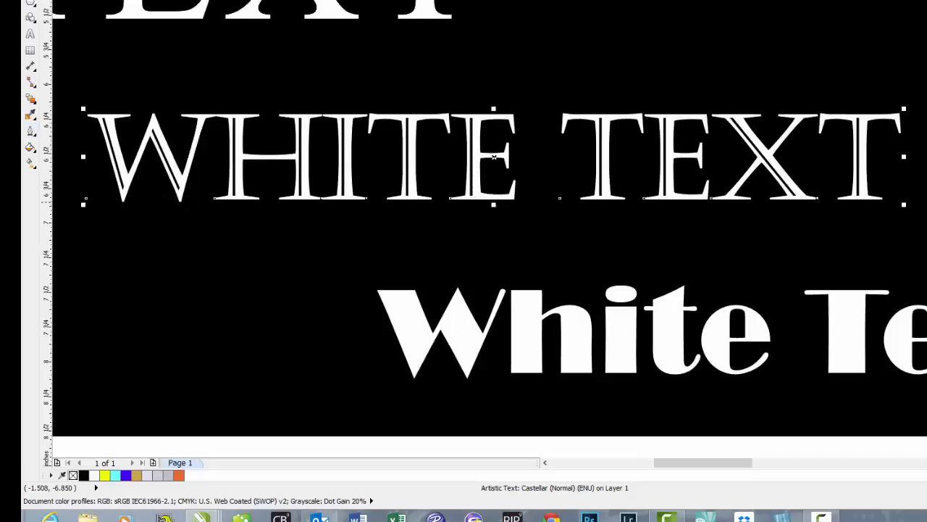
{"action": "left_click", "coordinate": [30, 131]}
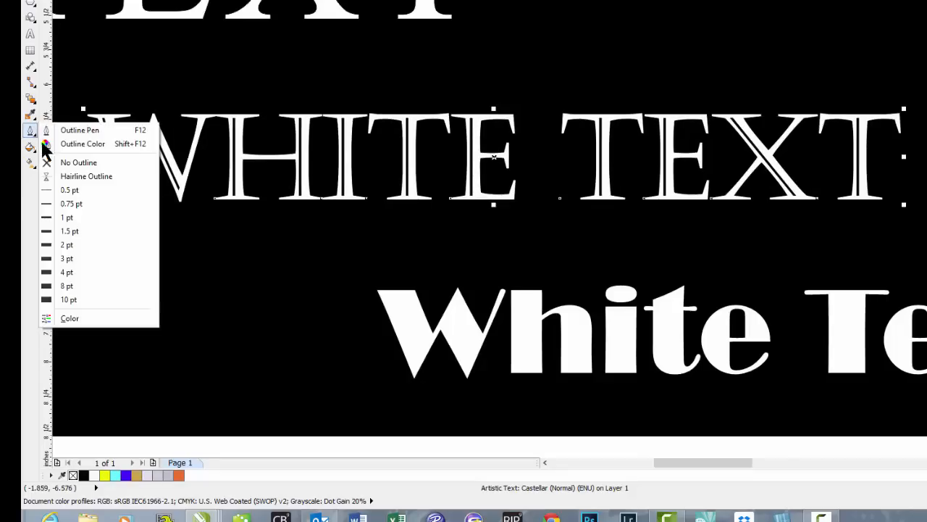
{"action": "left_click", "coordinate": [79, 162]}
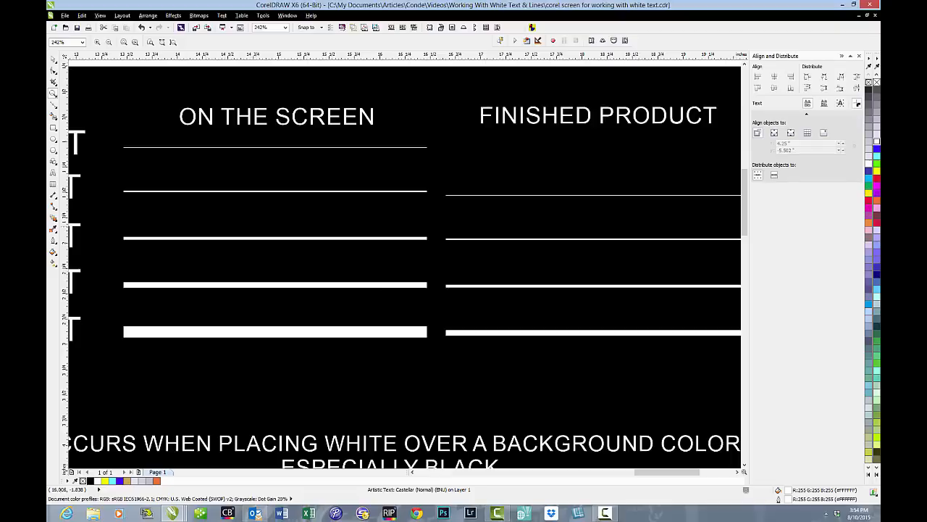
{"action": "mouse_move", "coordinate": [608, 493]}
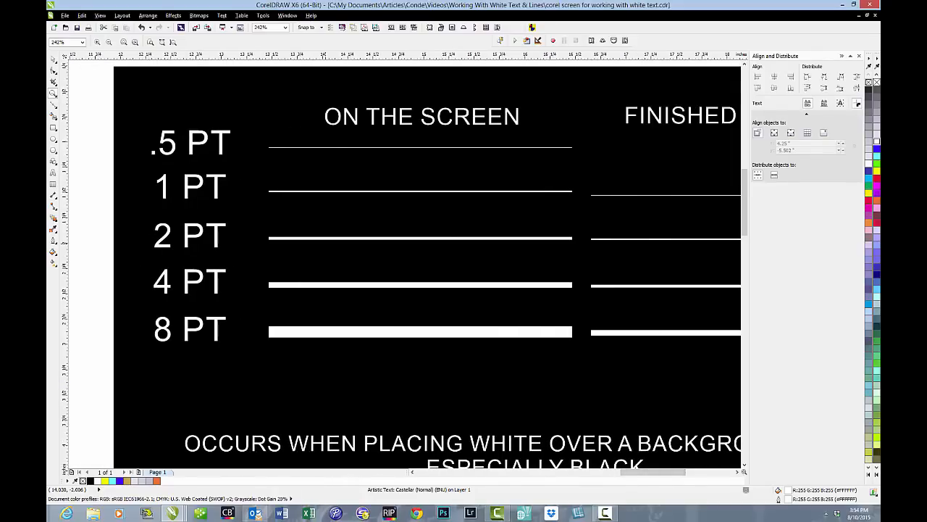
{"action": "mouse_move", "coordinate": [331, 285]}
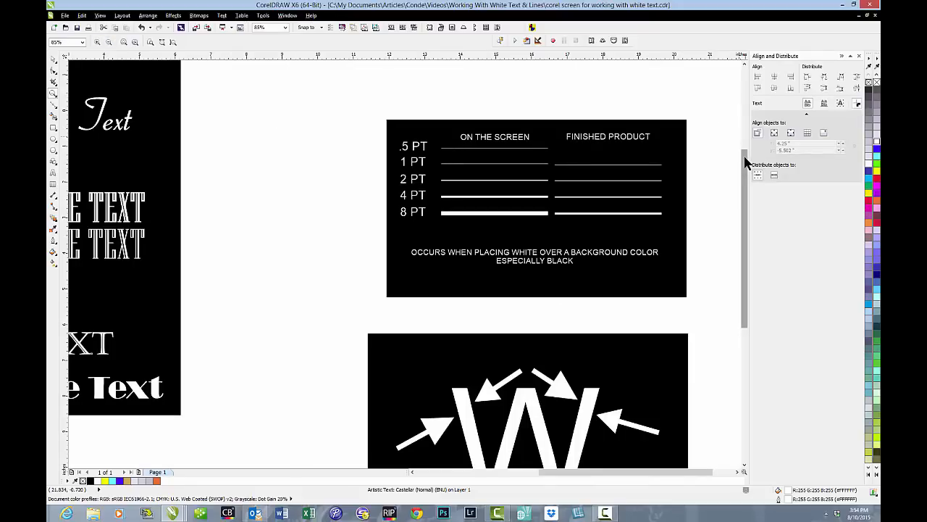
{"action": "mouse_move", "coordinate": [747, 163]}
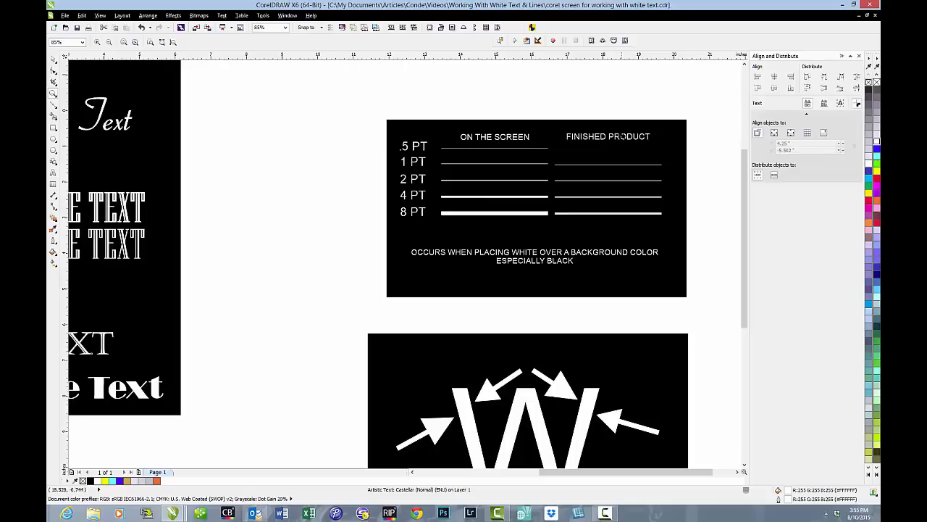
{"action": "mouse_move", "coordinate": [621, 136]}
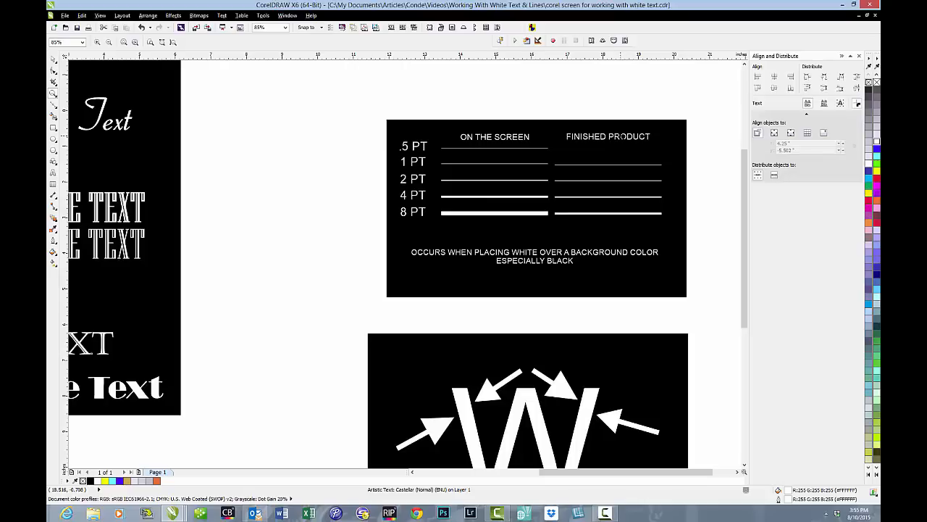